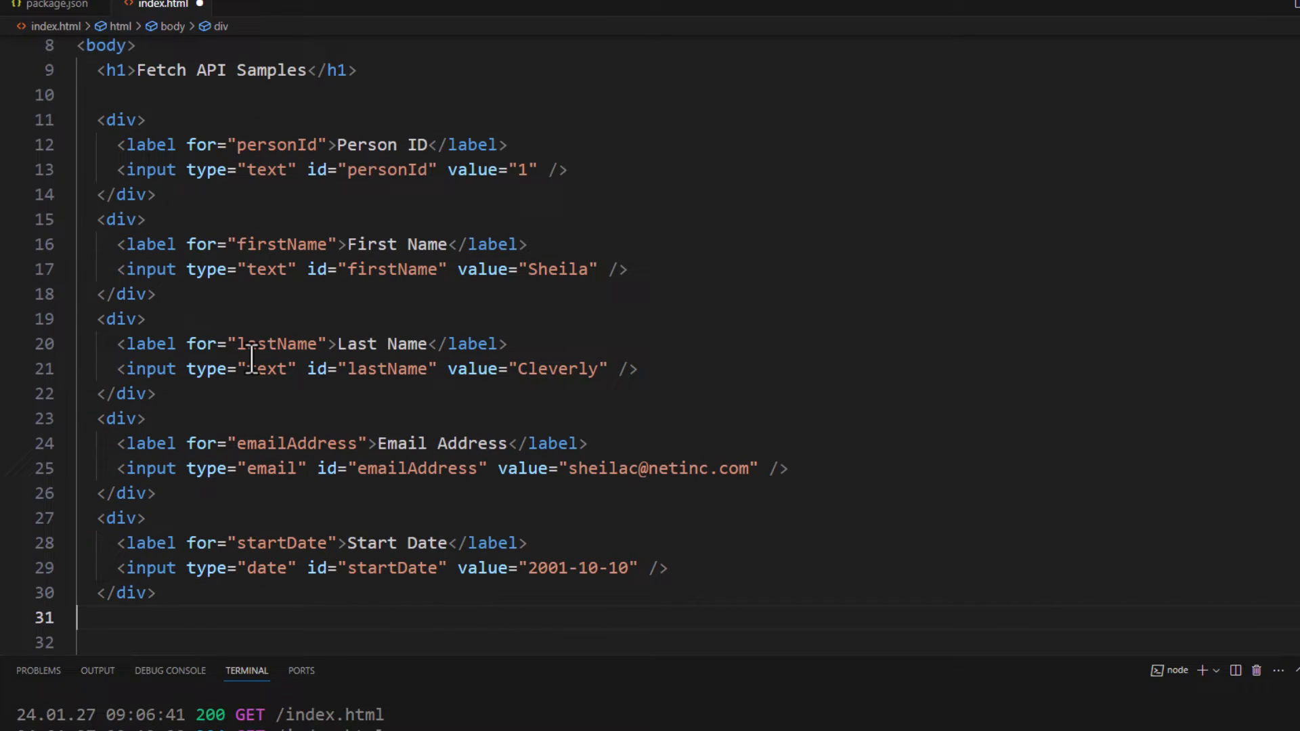
Step: Change the personId input's default value in index.html from 1 to 99
scroll("down", 3)
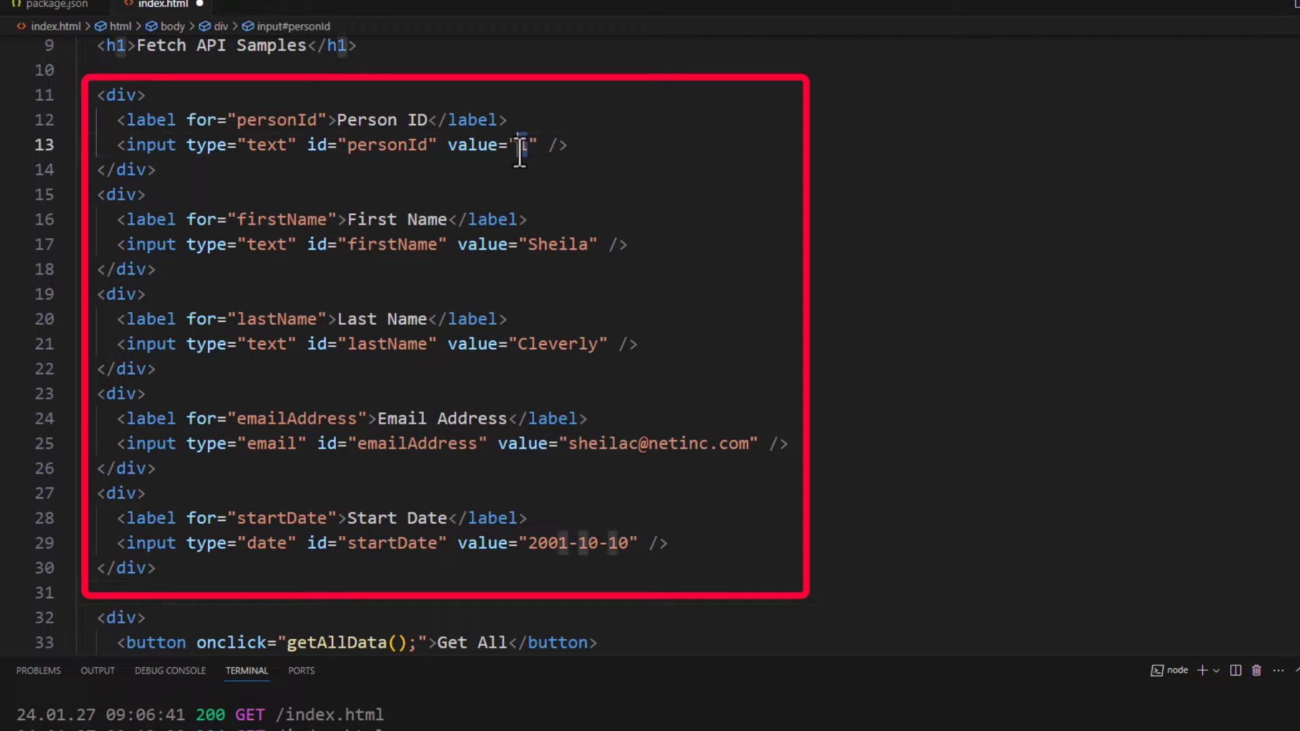
type("99")
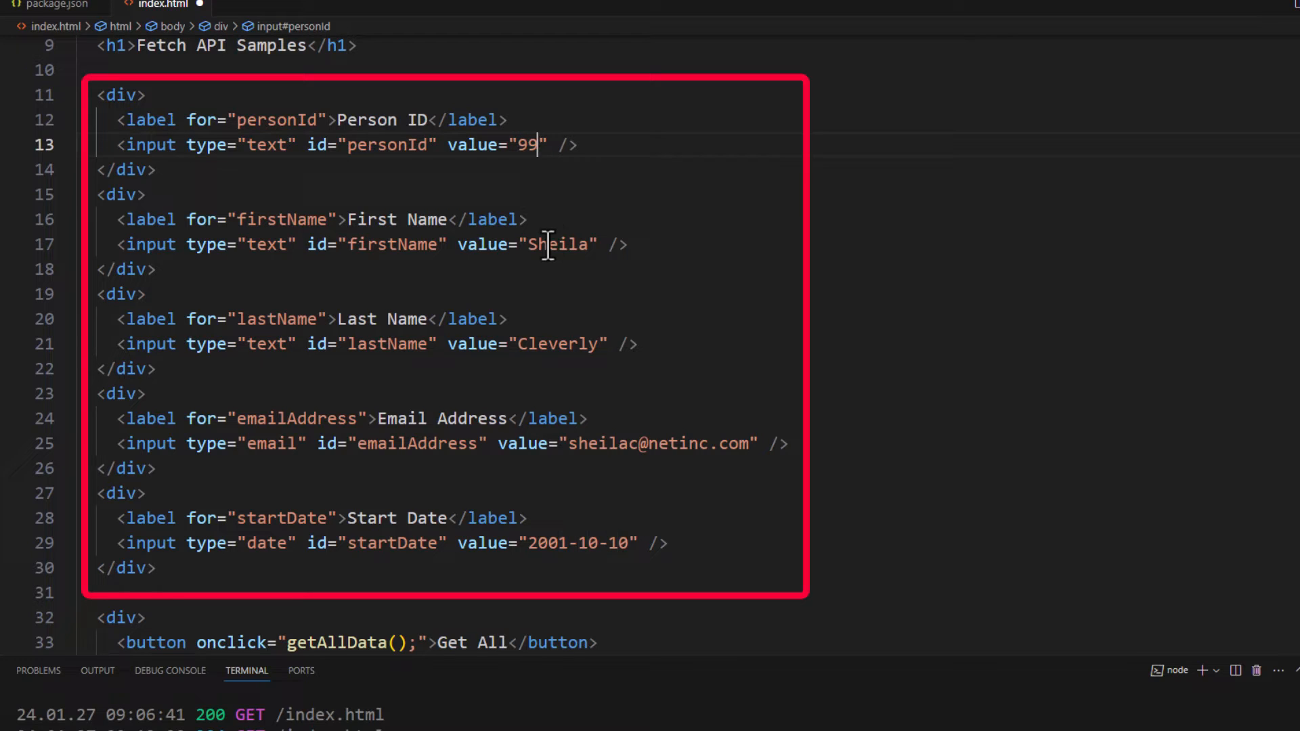
left_click(155, 170)
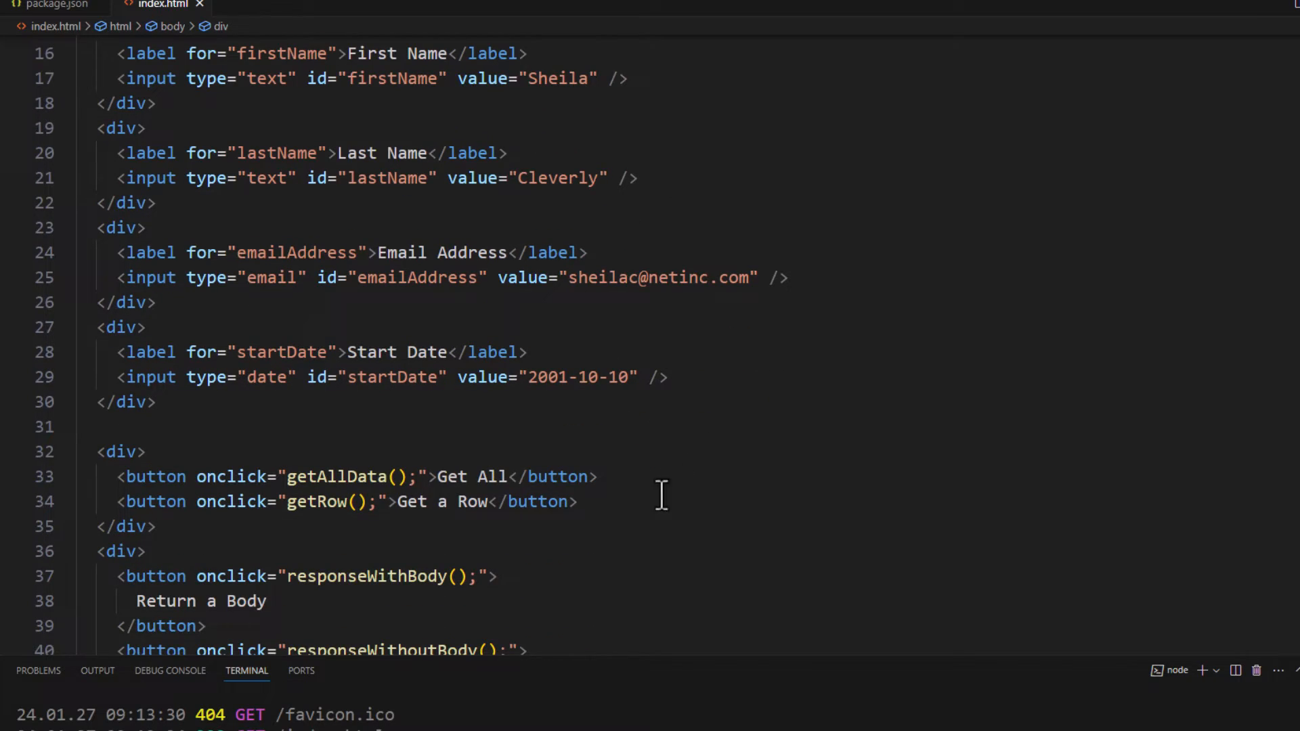
Step: Add an 'Insert a Row' button calling insertRow() and scroll to the script
type("<button onclick=\"insertRow();\">Insert a Row</button>")
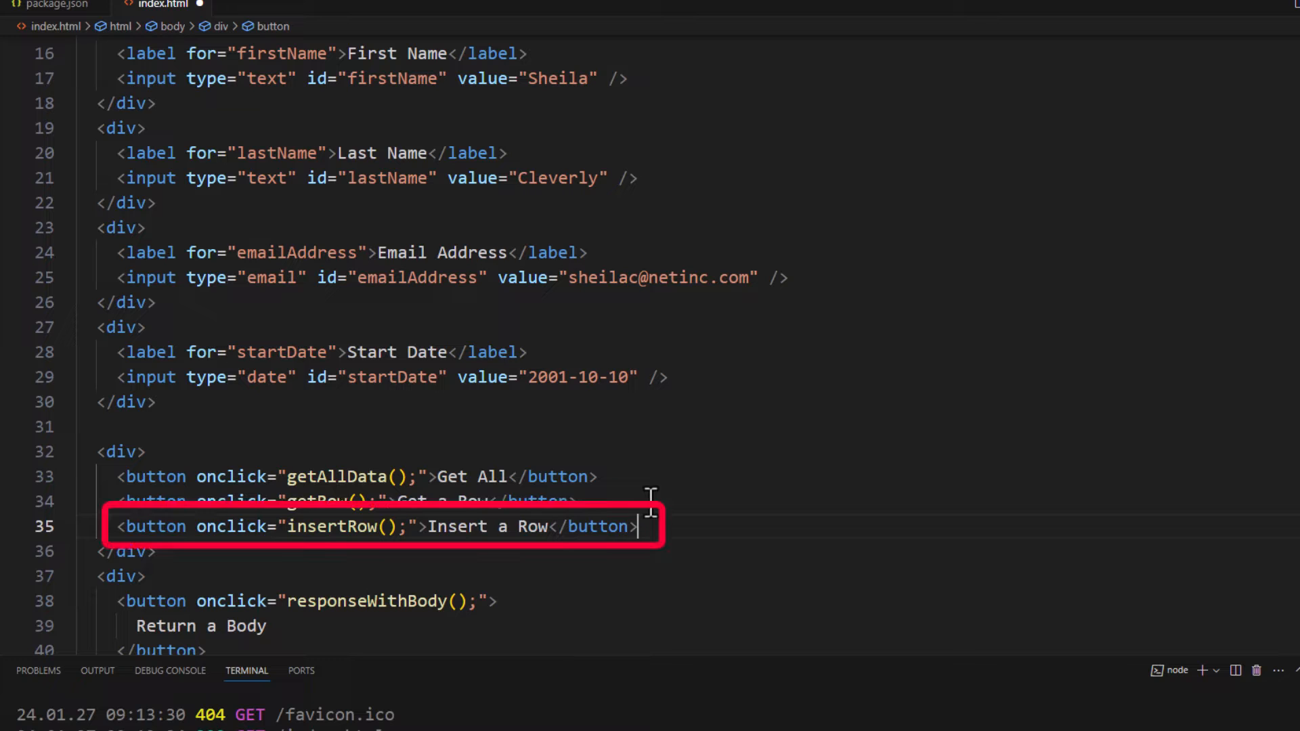
scroll("down", 3)
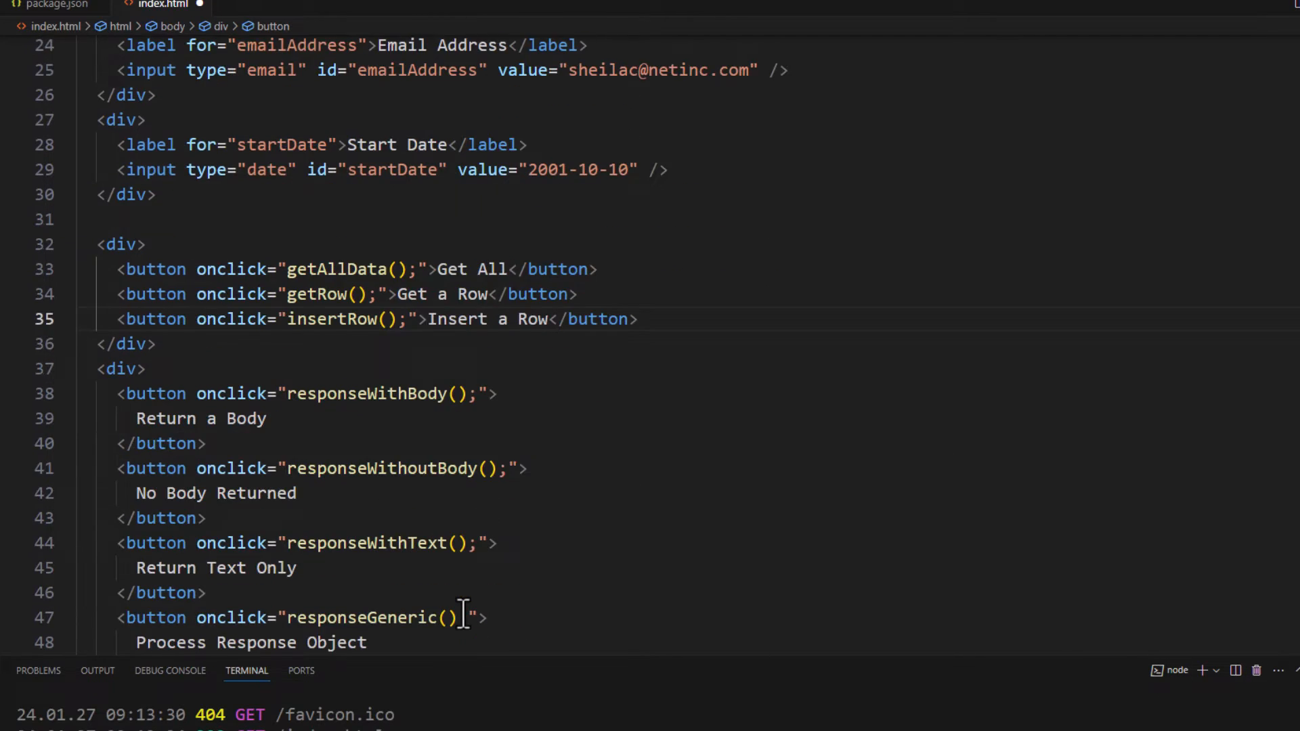
scroll("down", 3)
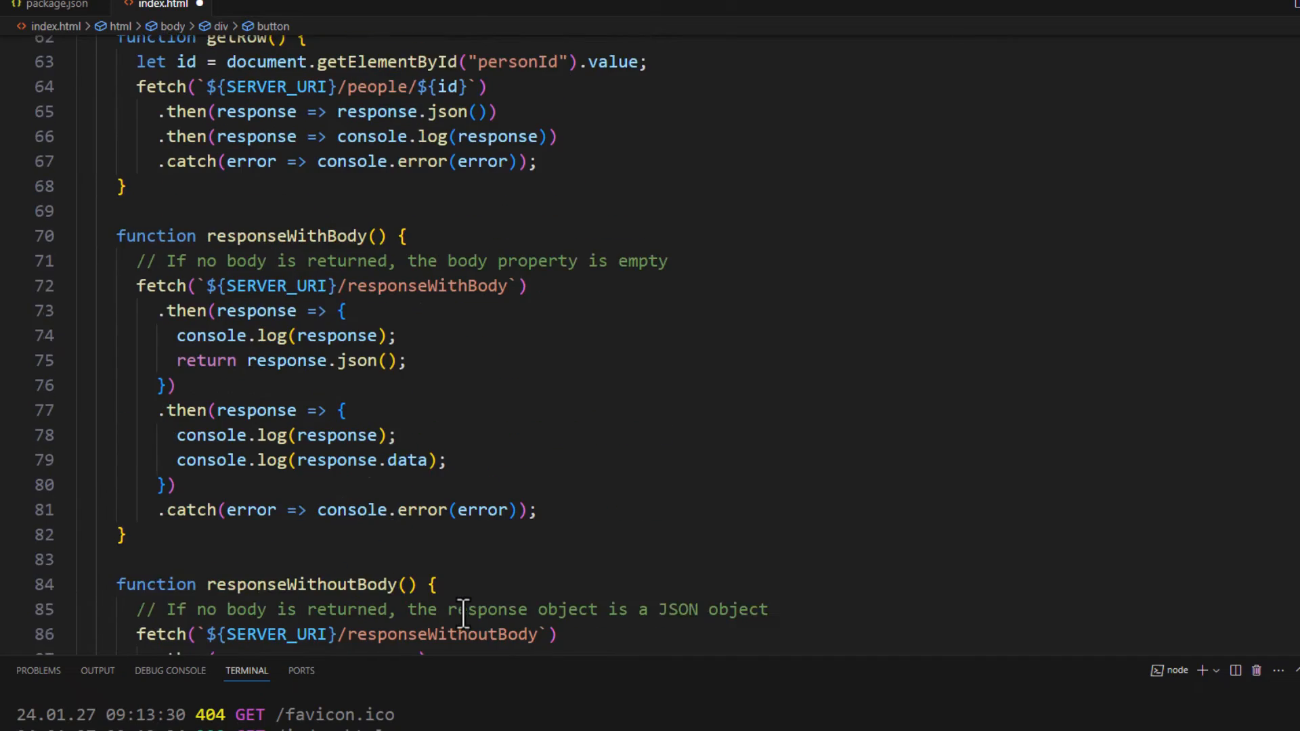
scroll("down", 3)
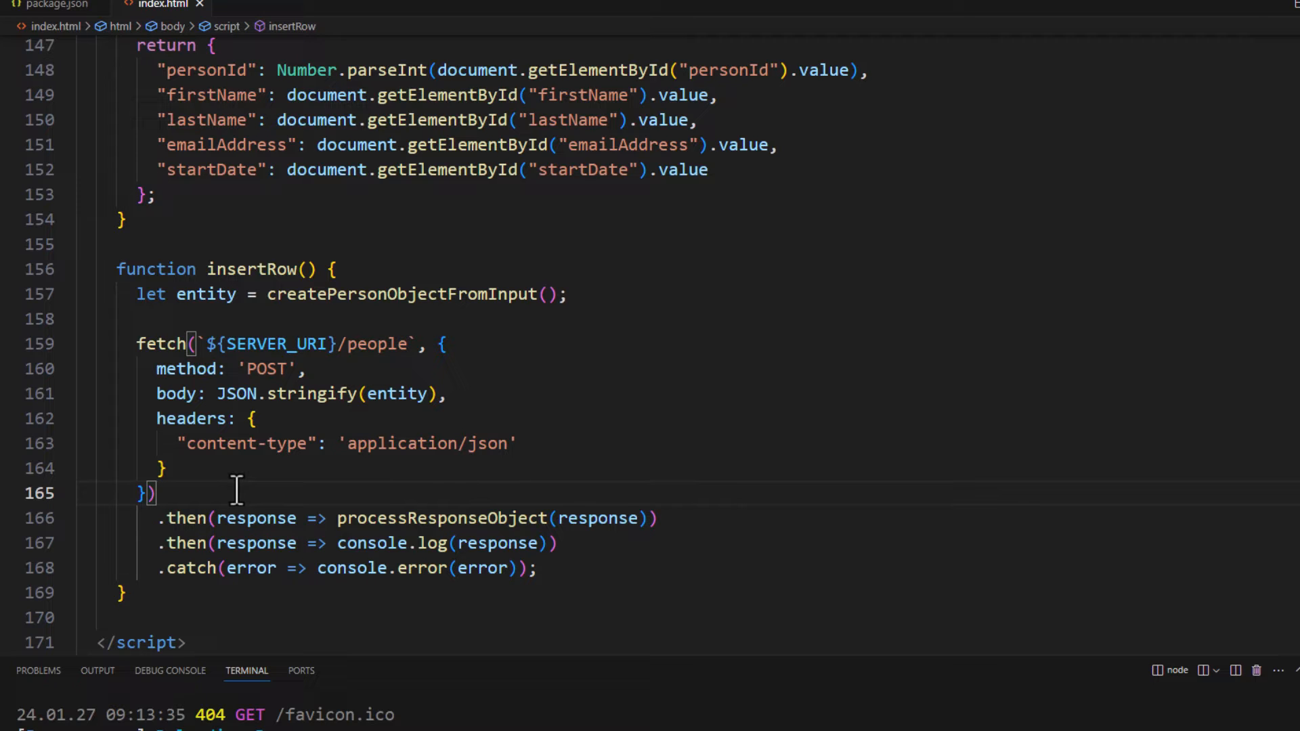
Step: Review peopleRepo.js's insert function: readFile, push the new data, writeFile
left_click(159, 5)
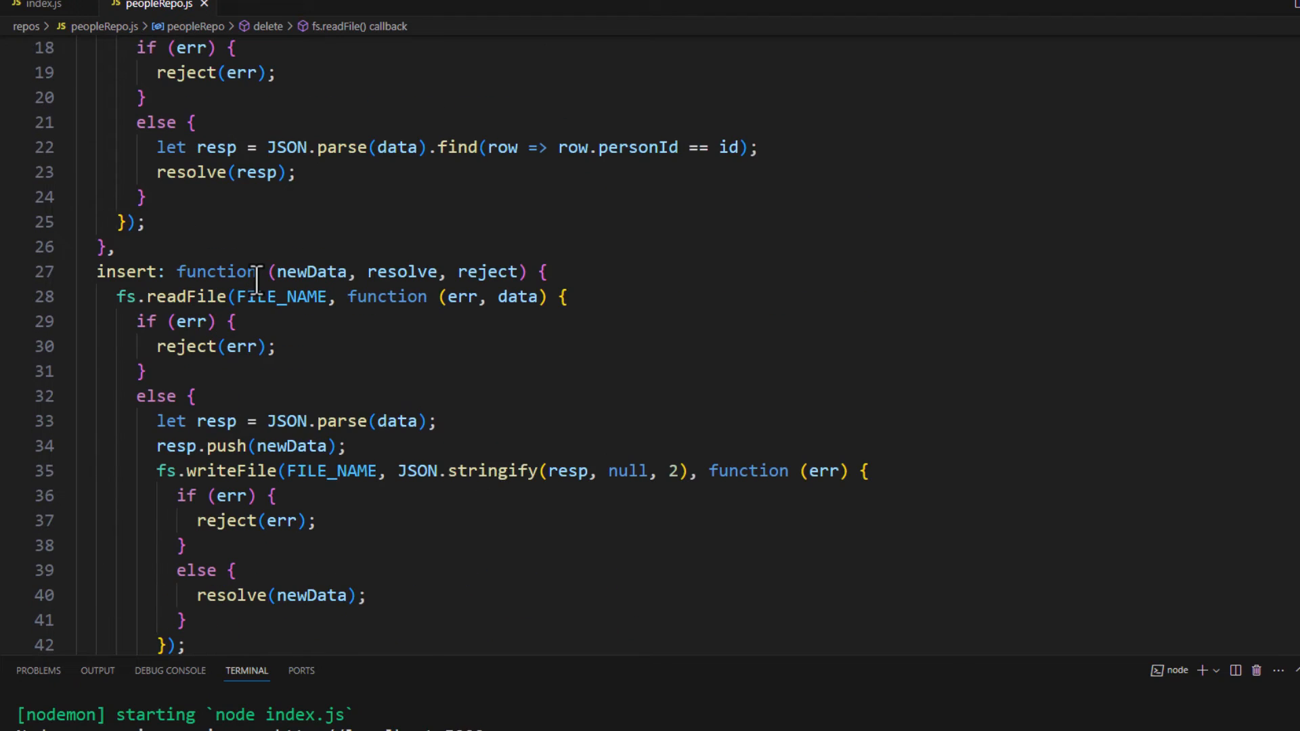
scroll("down", 3)
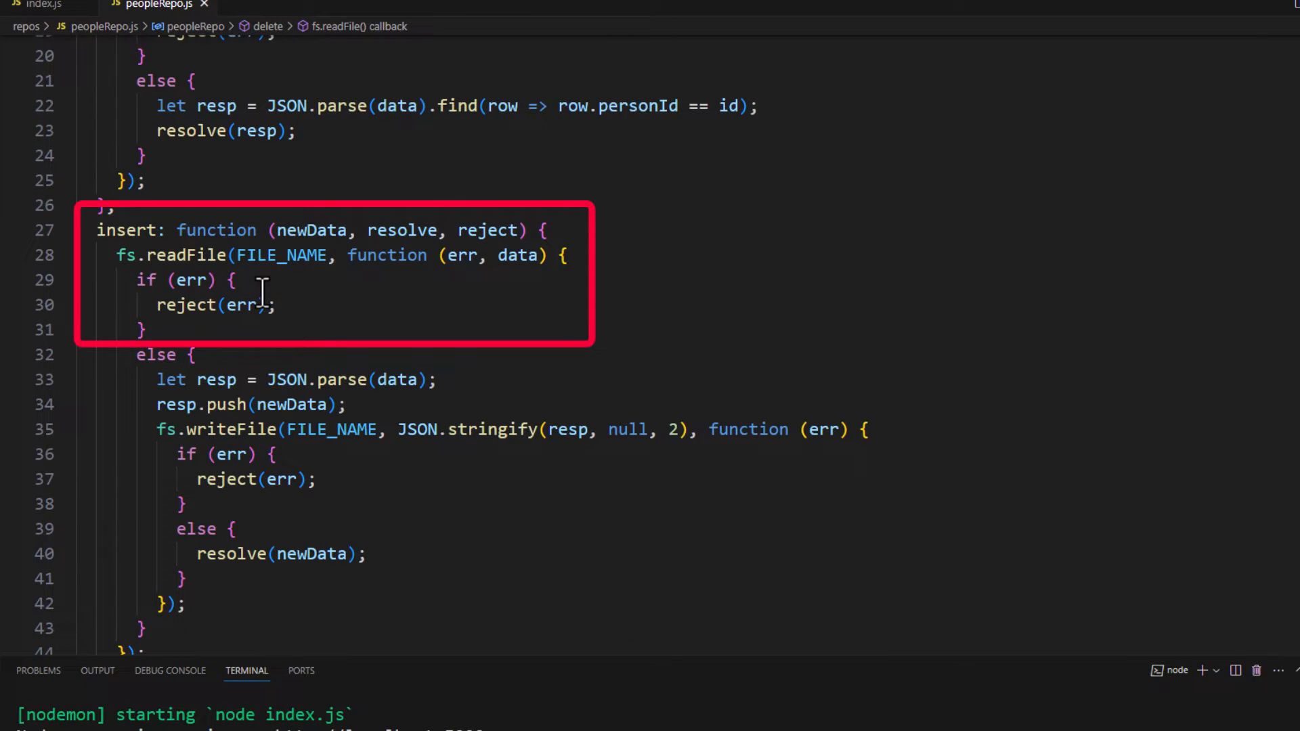
left_click_drag(115, 255, 418, 255)
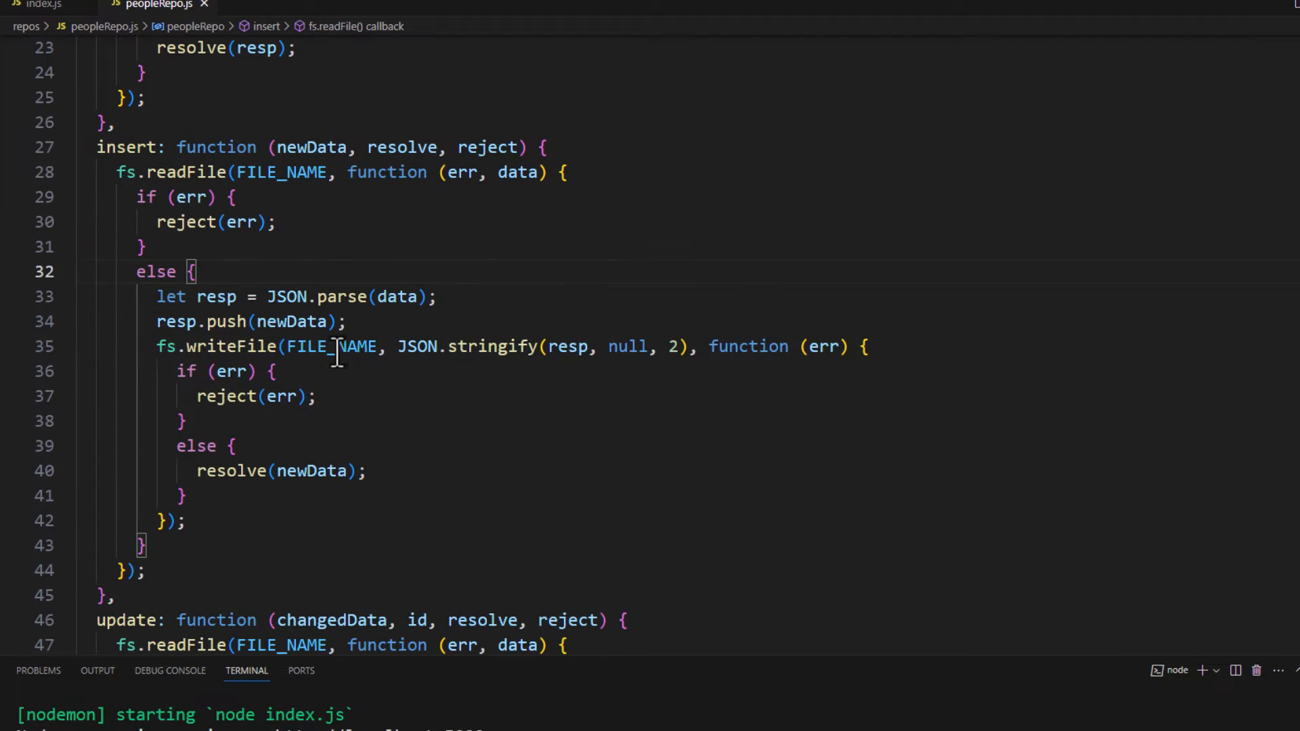
left_click_drag(156, 297, 317, 296)
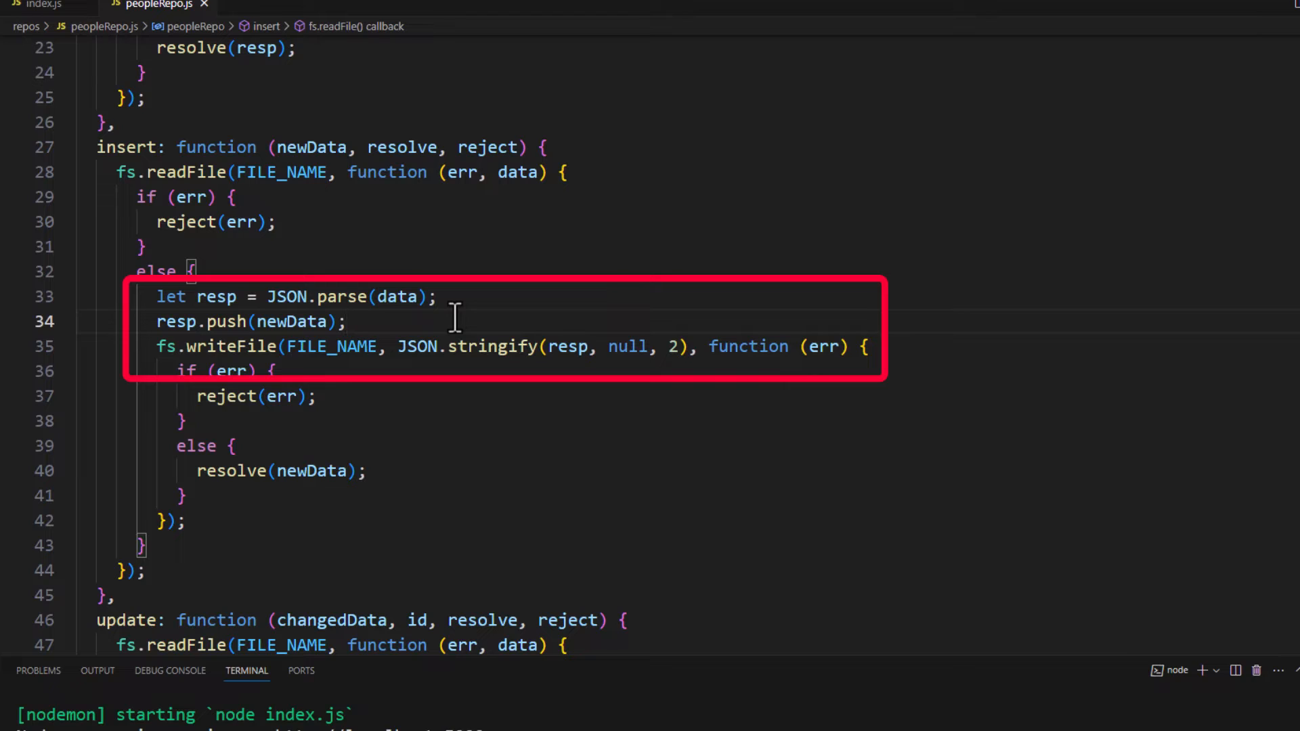
left_click(348, 321)
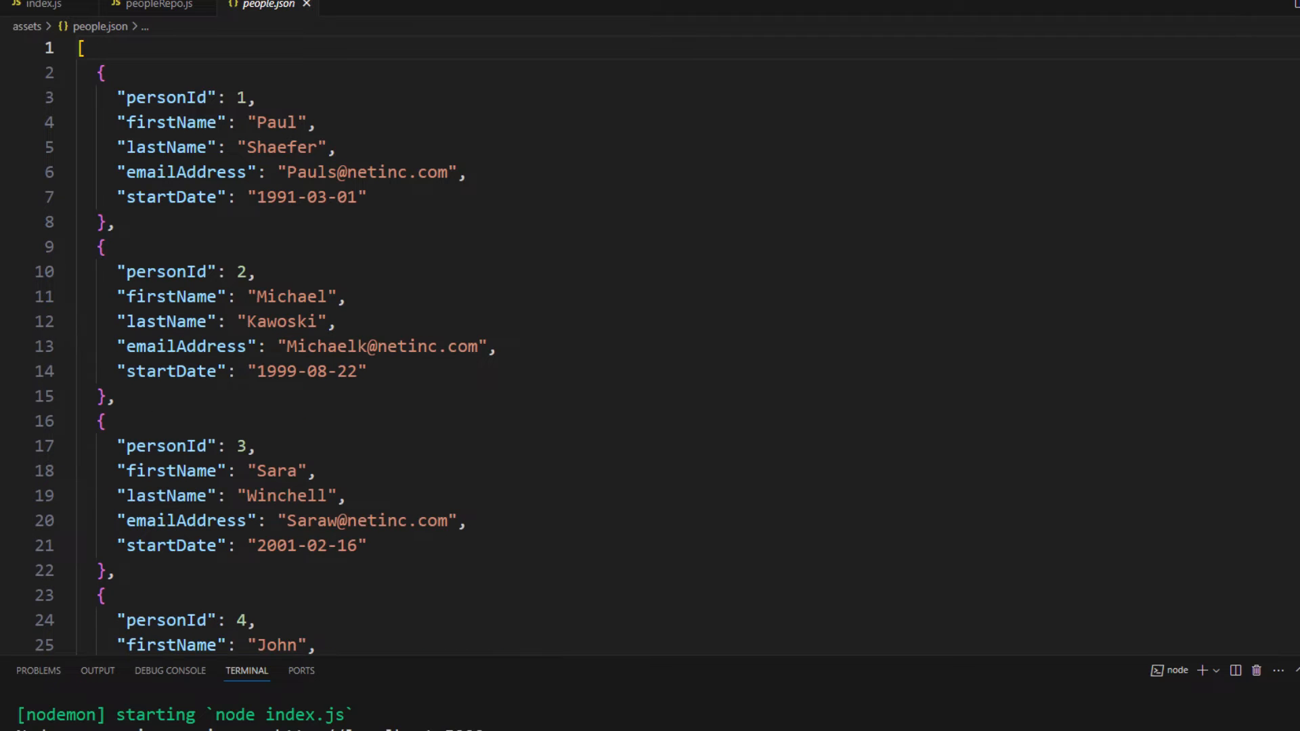
Step: Scroll people.json to its last record, personId 19 John Smith
scroll("down", 3)
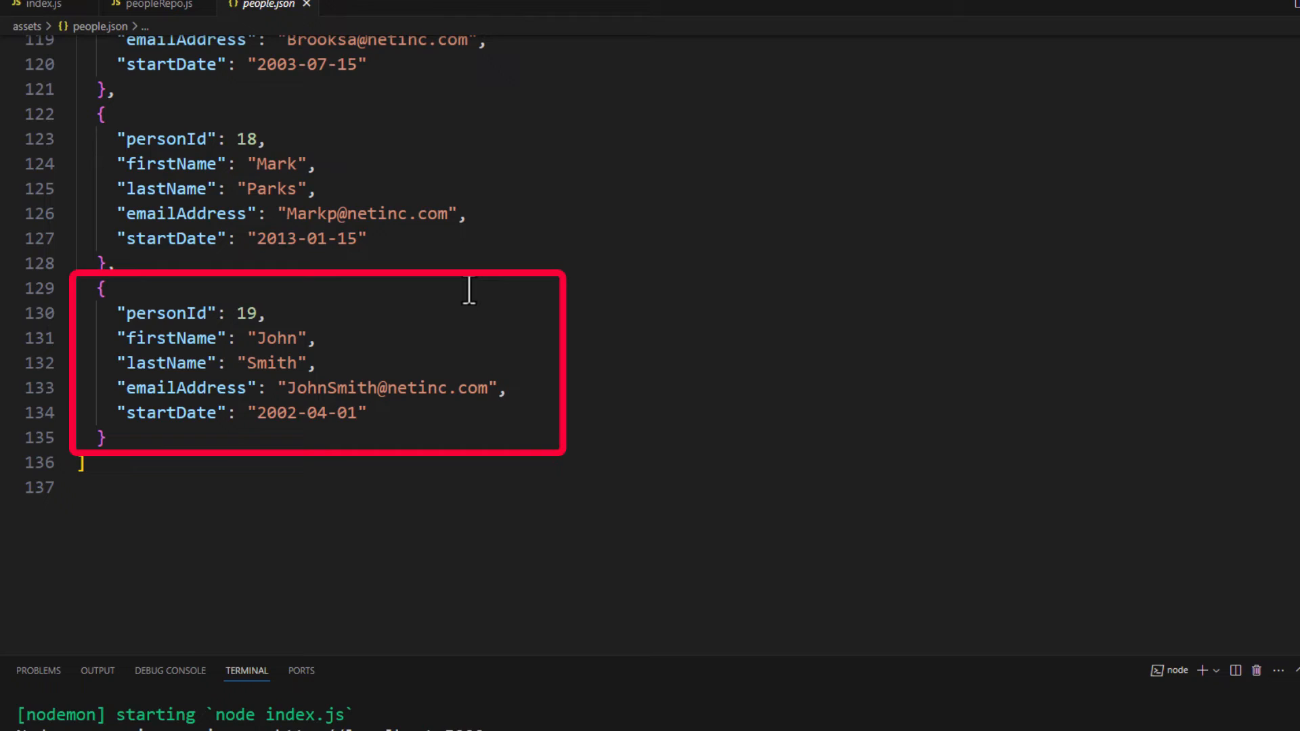
left_click(157, 5)
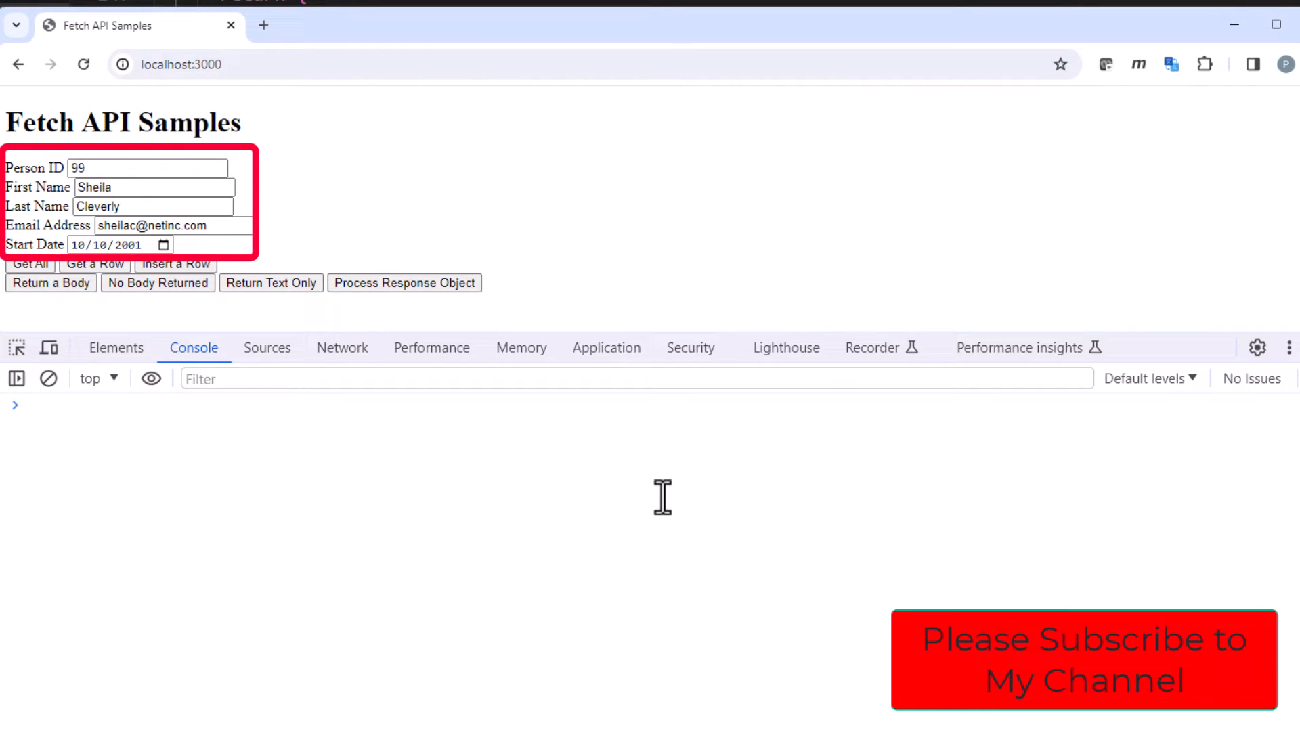
left_click(175, 263)
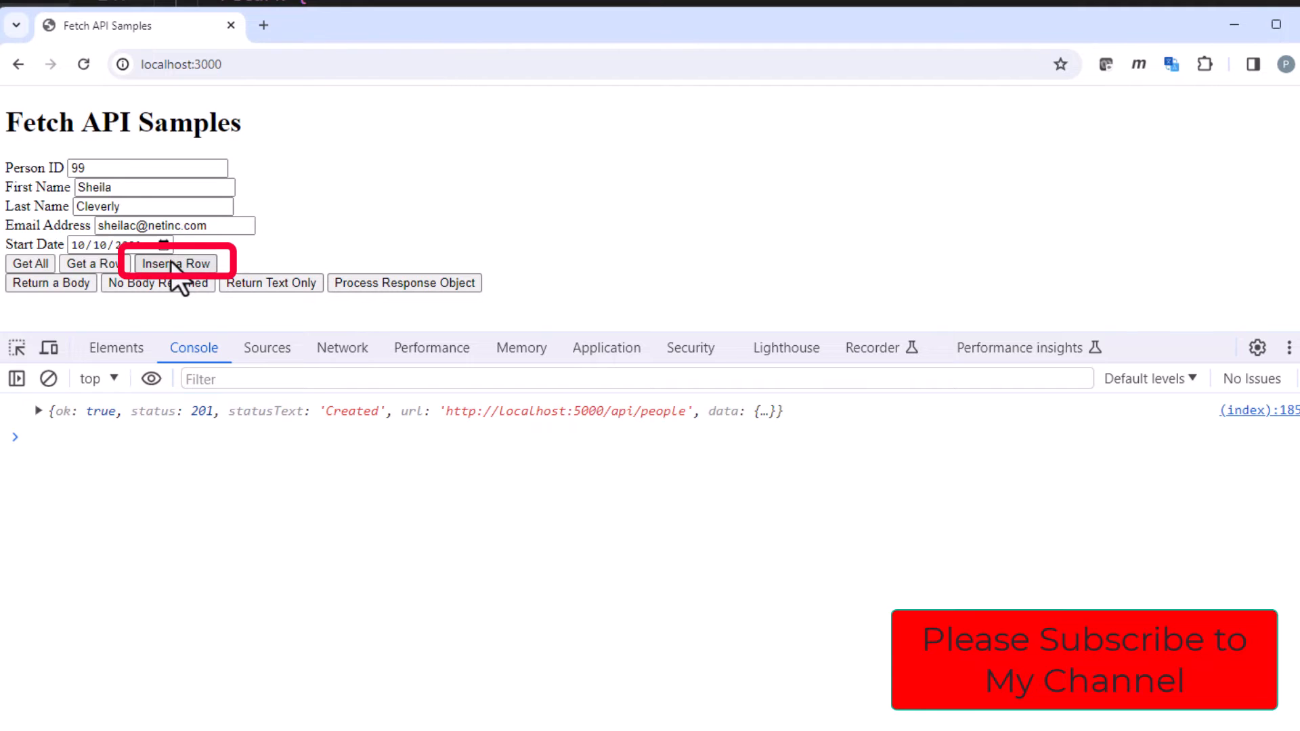
left_click(37, 411)
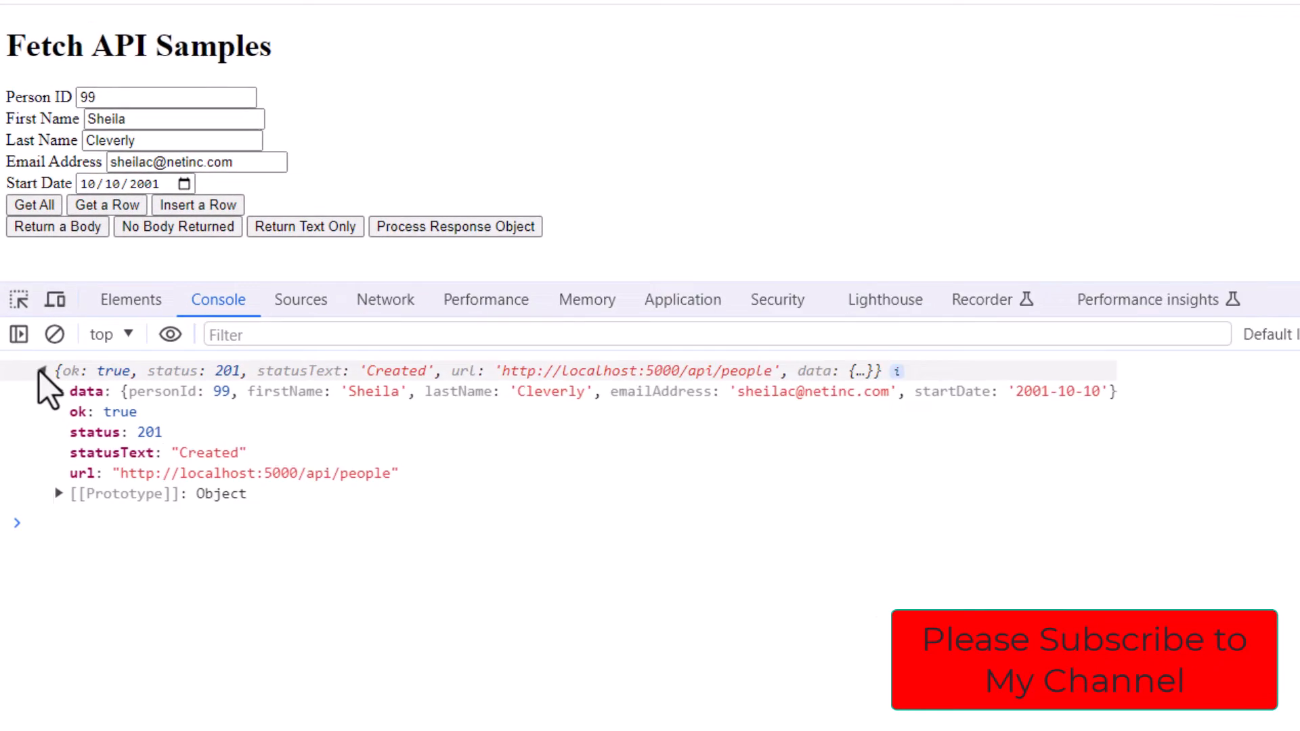
scroll("down", 3)
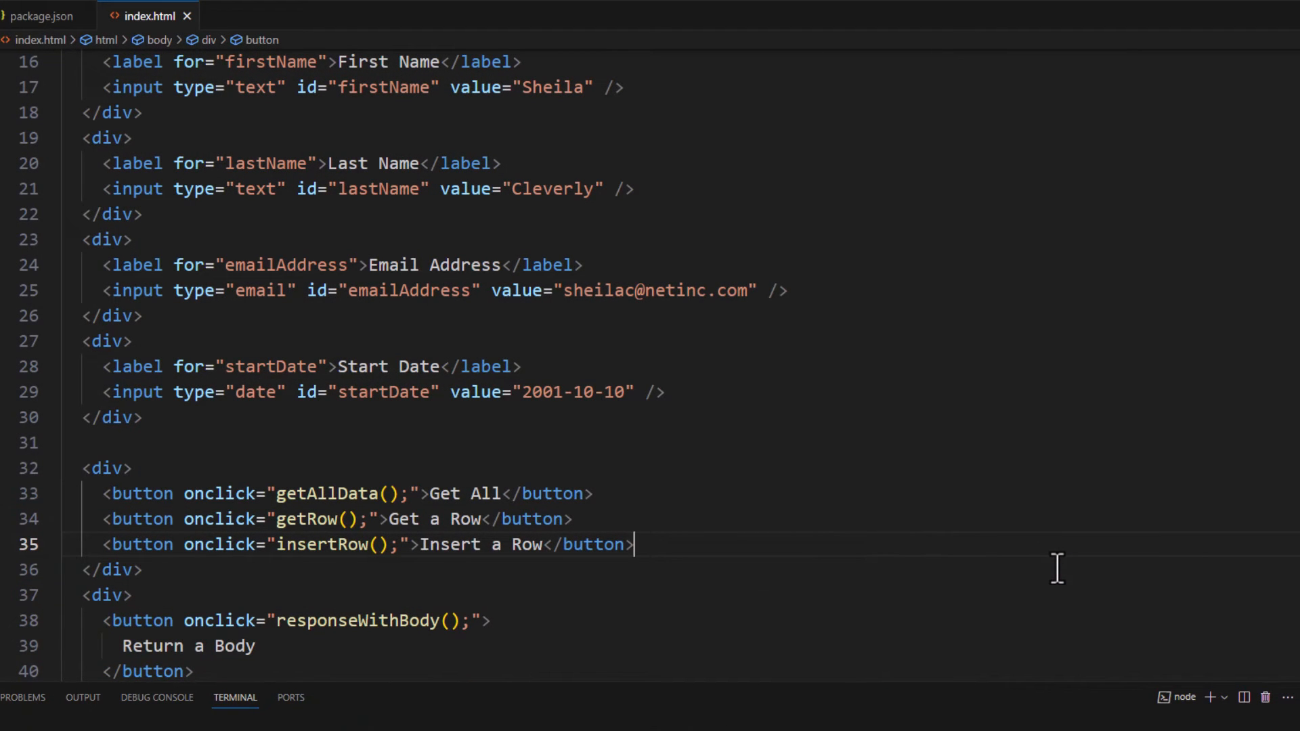
Step: Add an 'Update a Row' button calling updateRow() below Insert a Row, then scroll to the script
type("<button onclick=\"updateRow();\">Update a Row</button>")
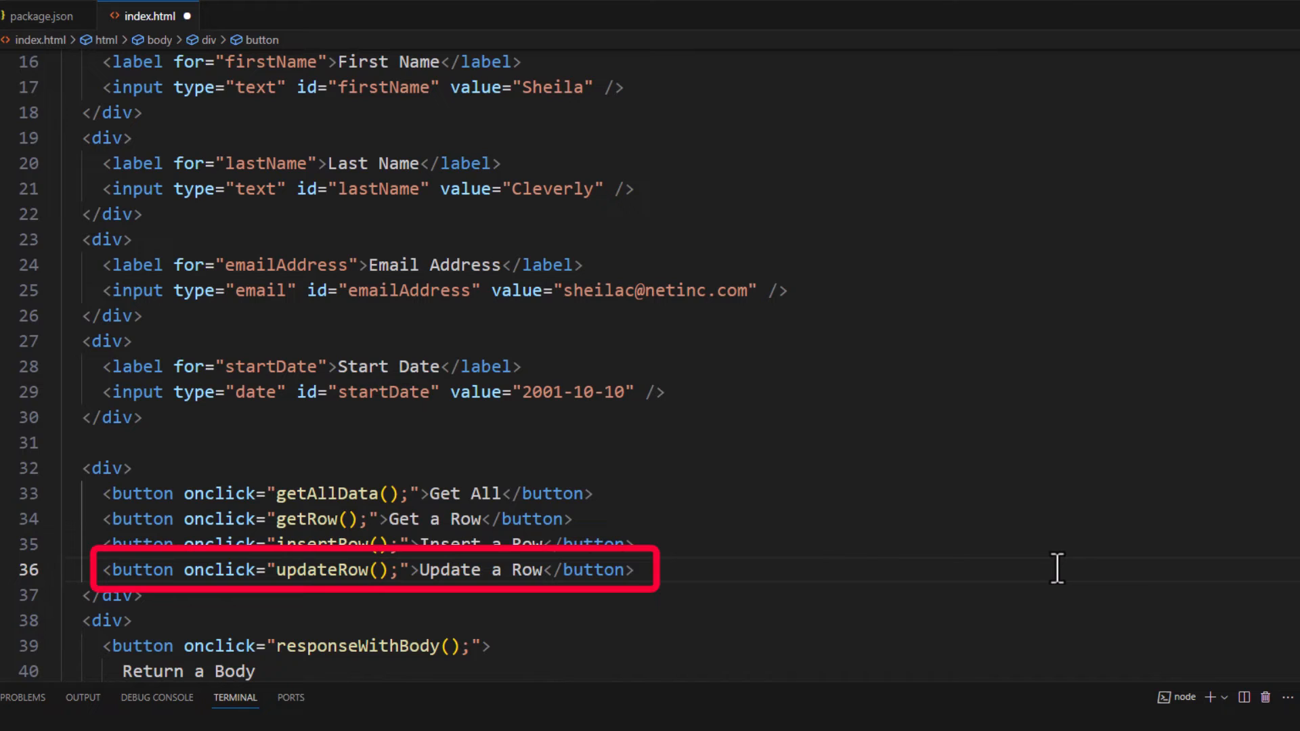
left_click(634, 569)
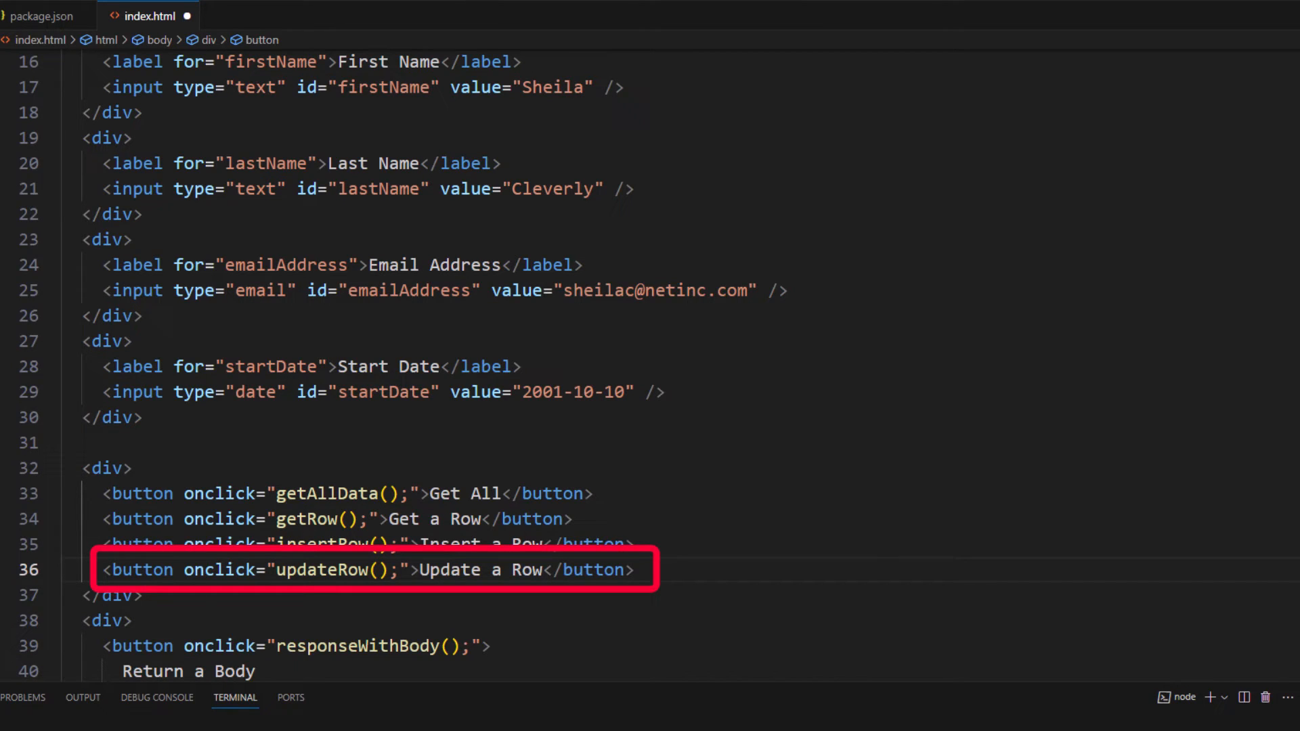
scroll("down", 3)
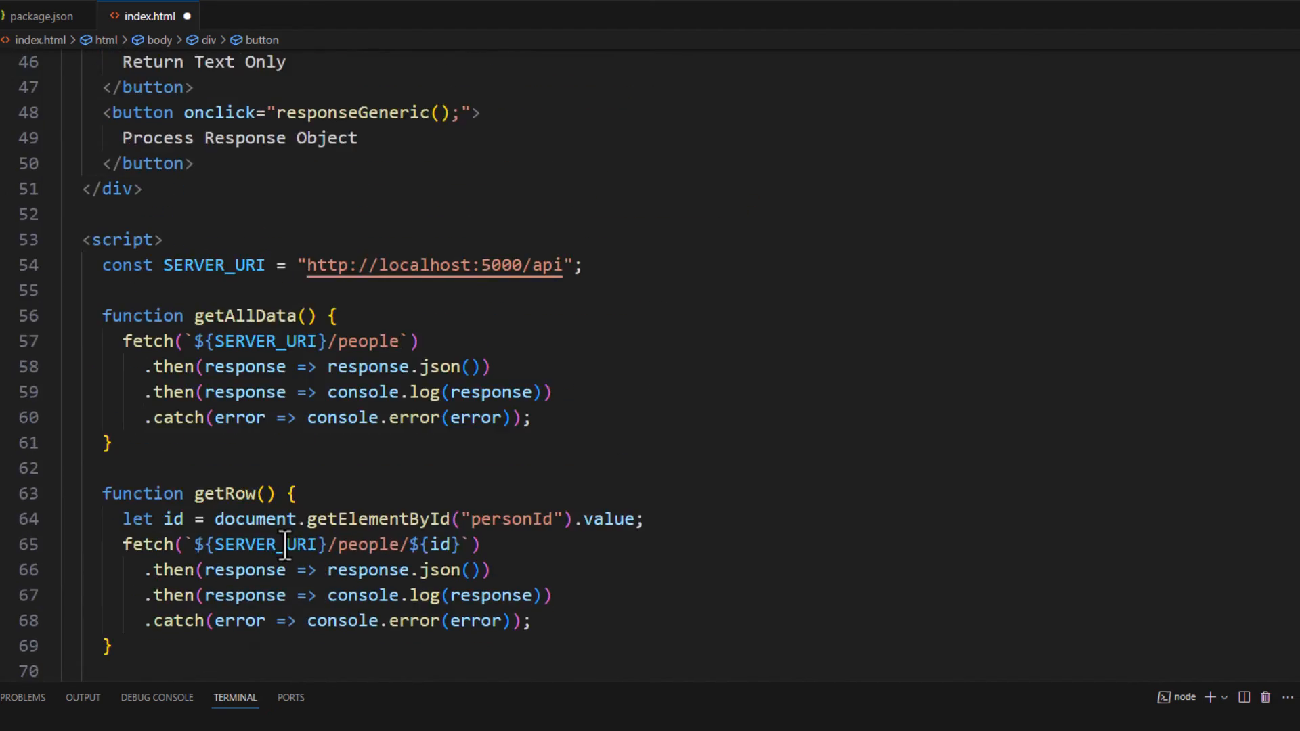
scroll("down", 3)
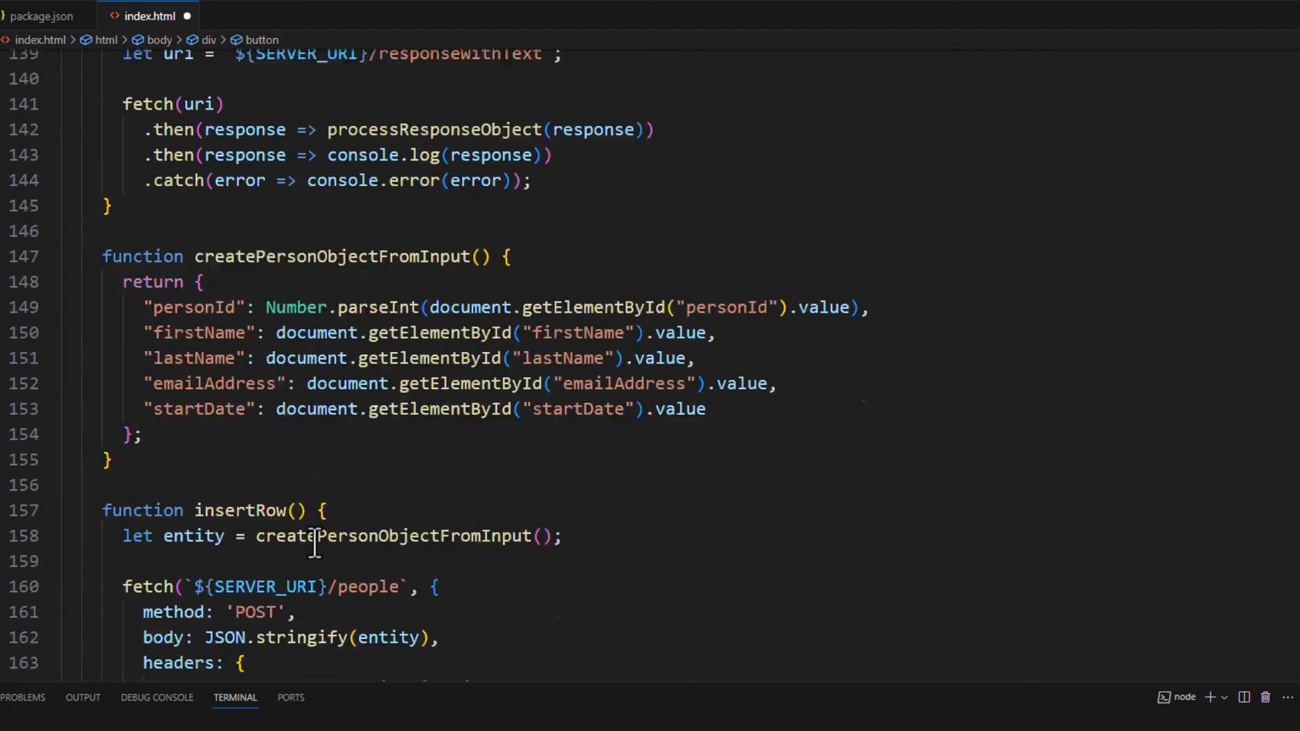
scroll("down", 3)
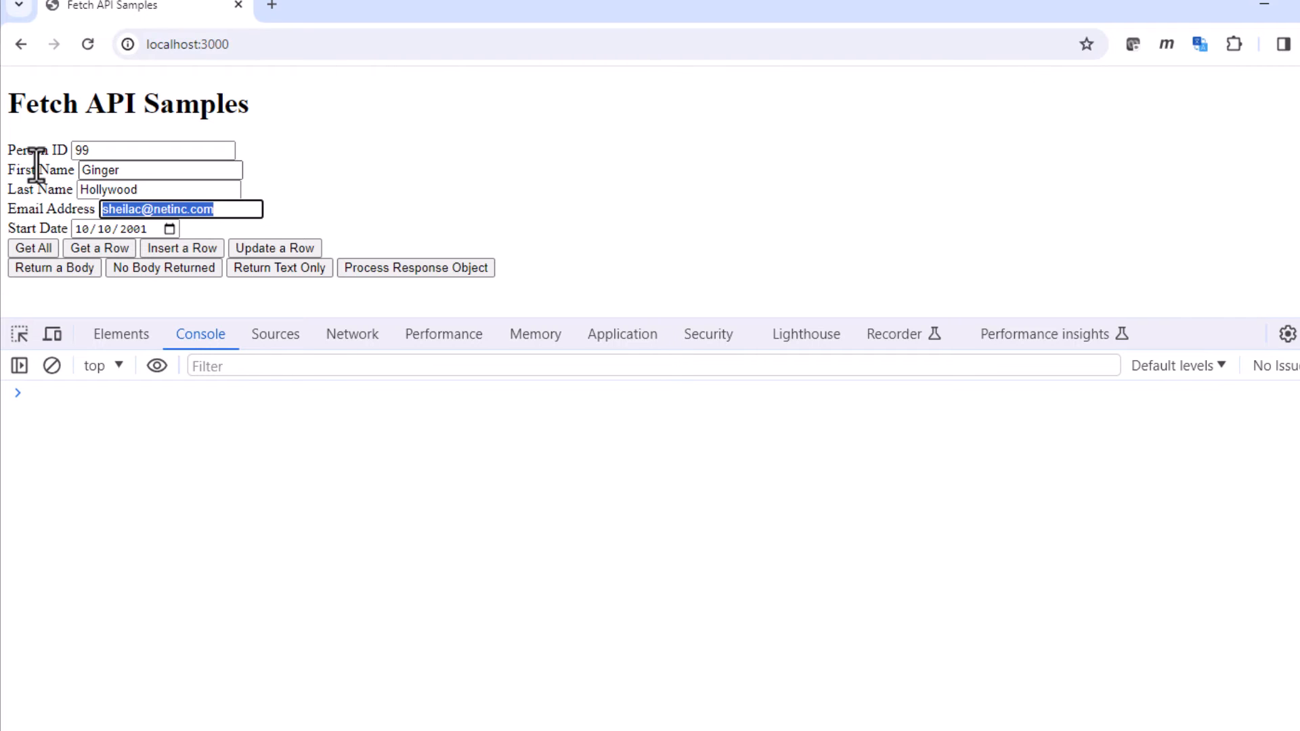
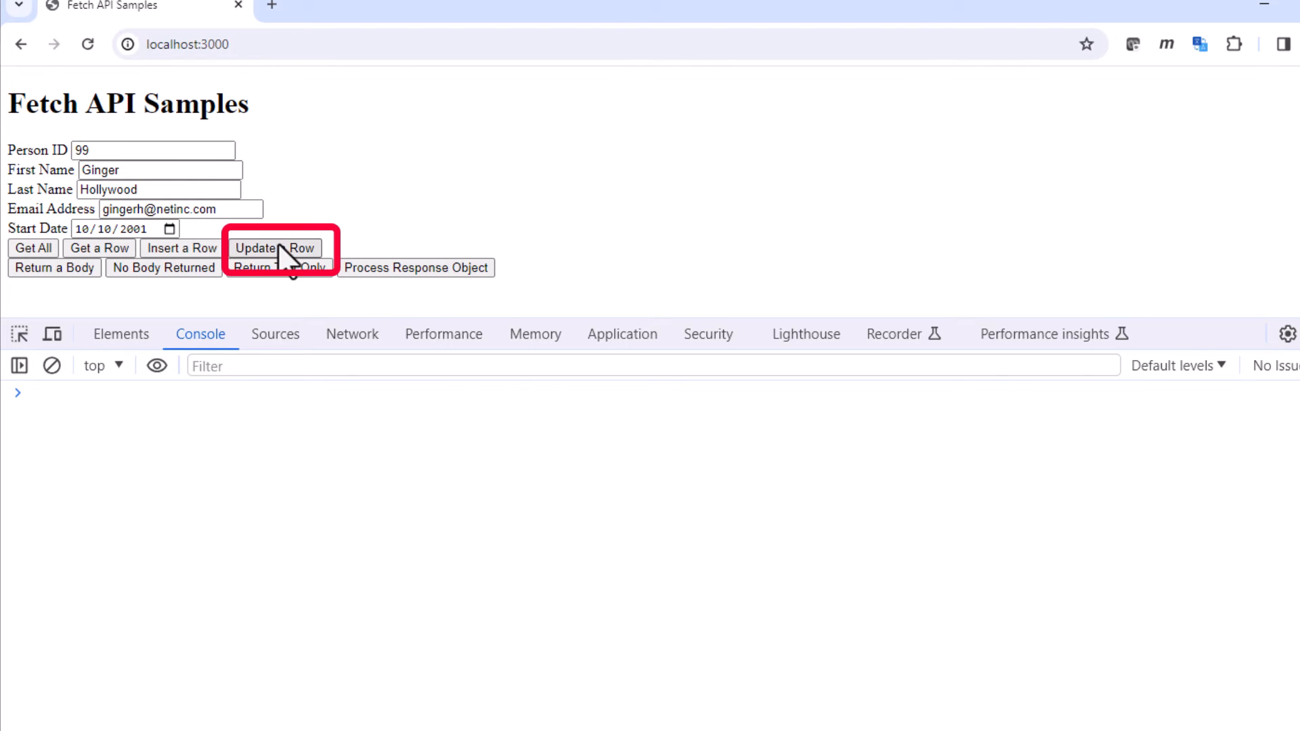
left_click(274, 247)
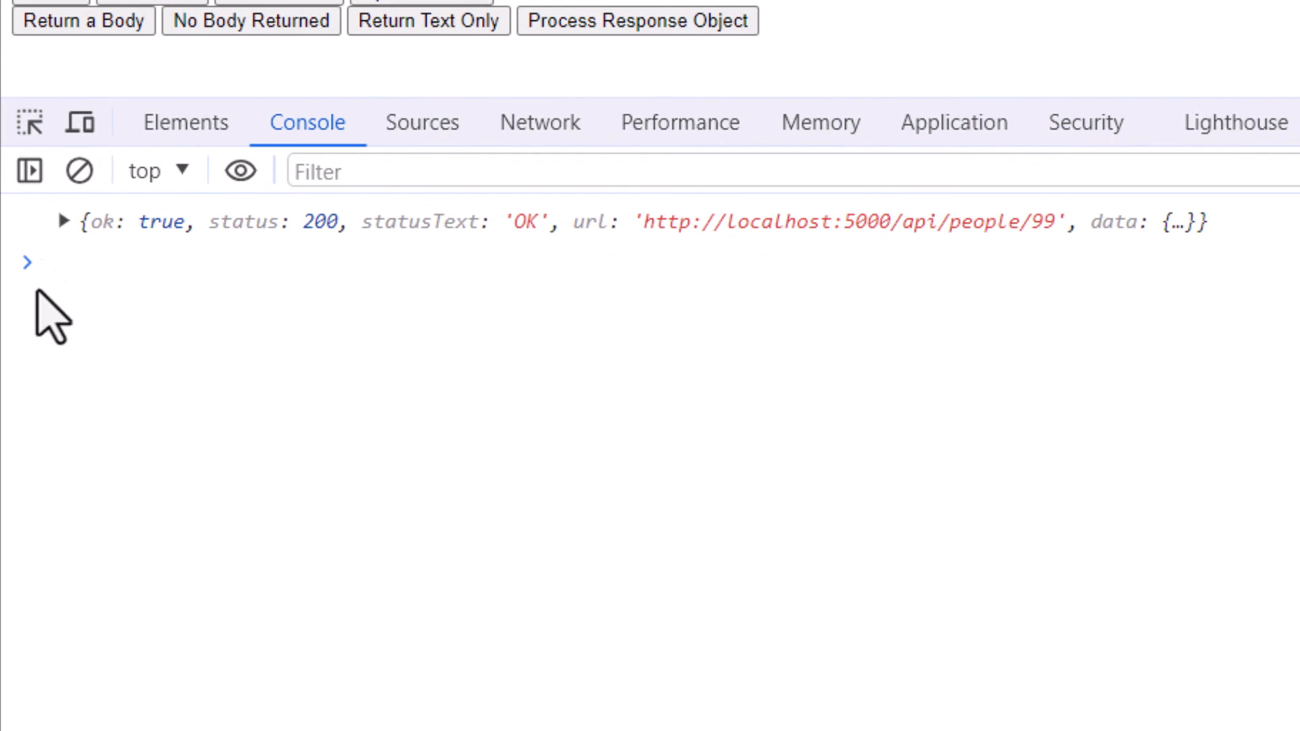
left_click(64, 221)
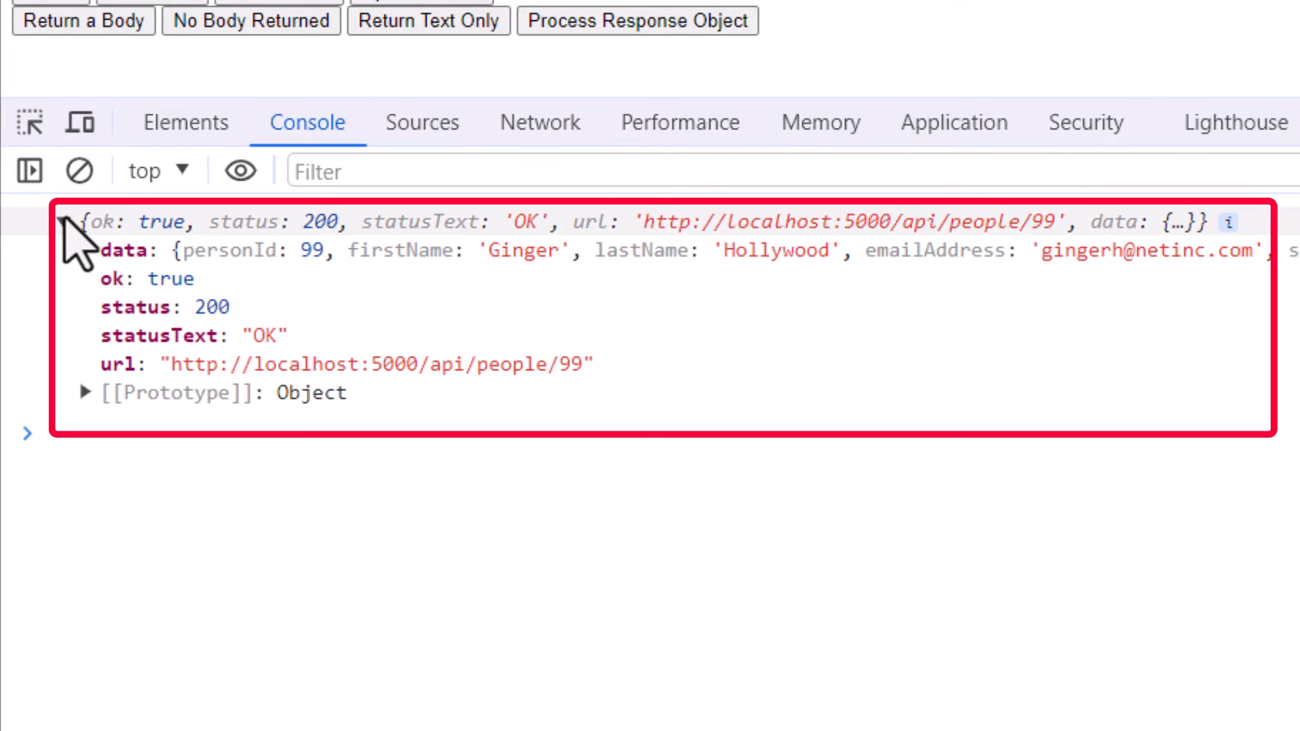
left_click(65, 221)
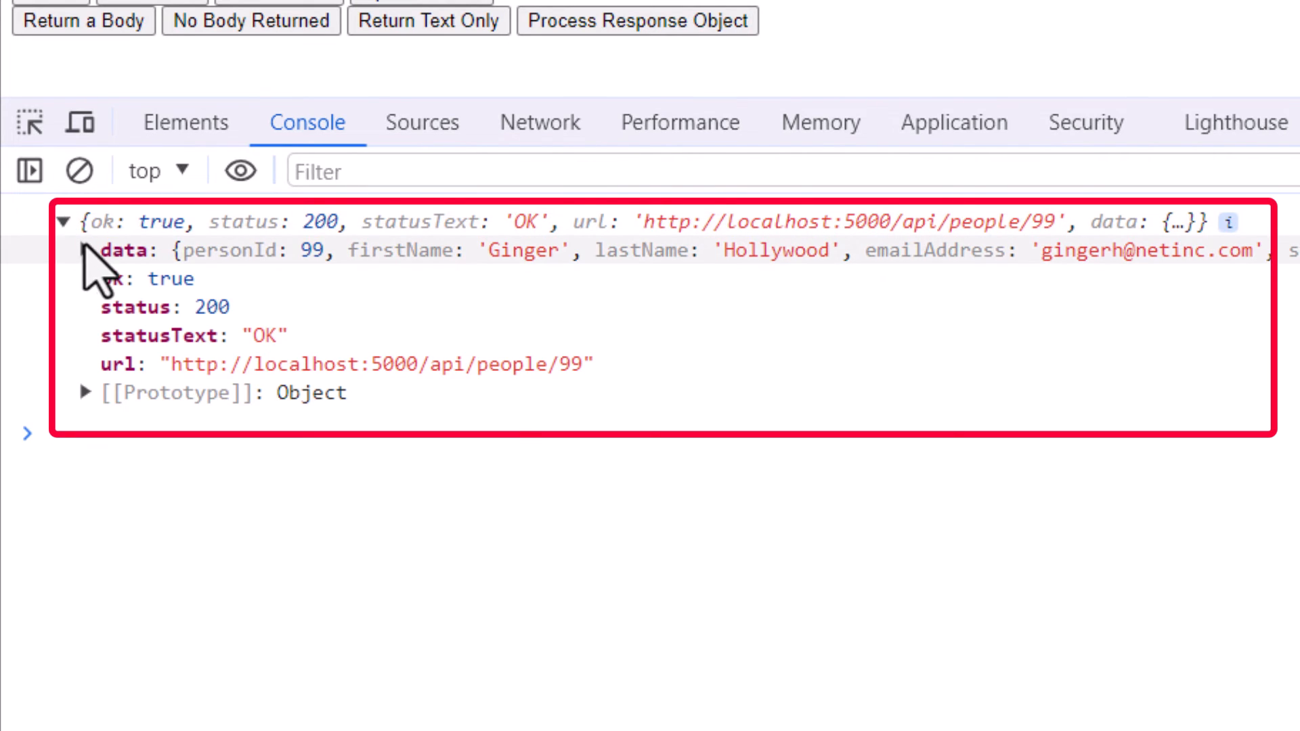
left_click(84, 250)
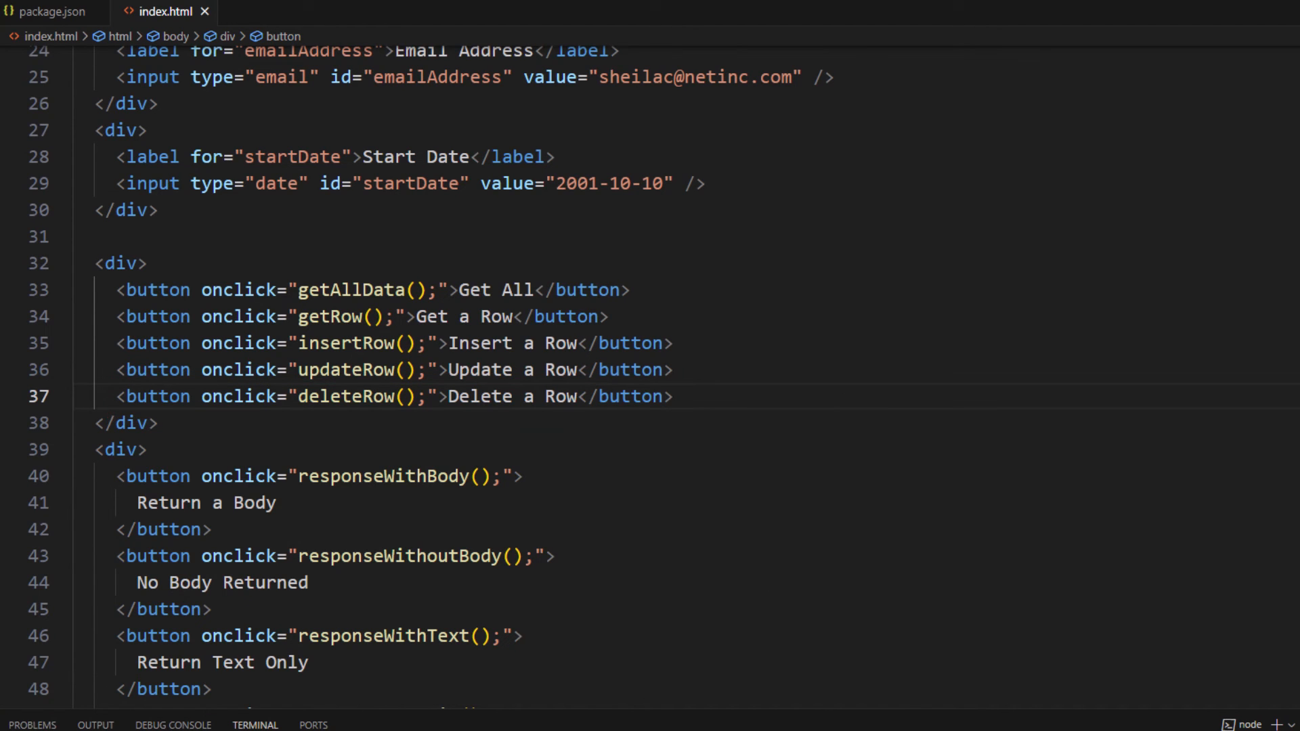
Step: Add a Delete a Row button and a deleteRow function sending DELETE to SERVER_URI/people/{id}
scroll("down", 3)
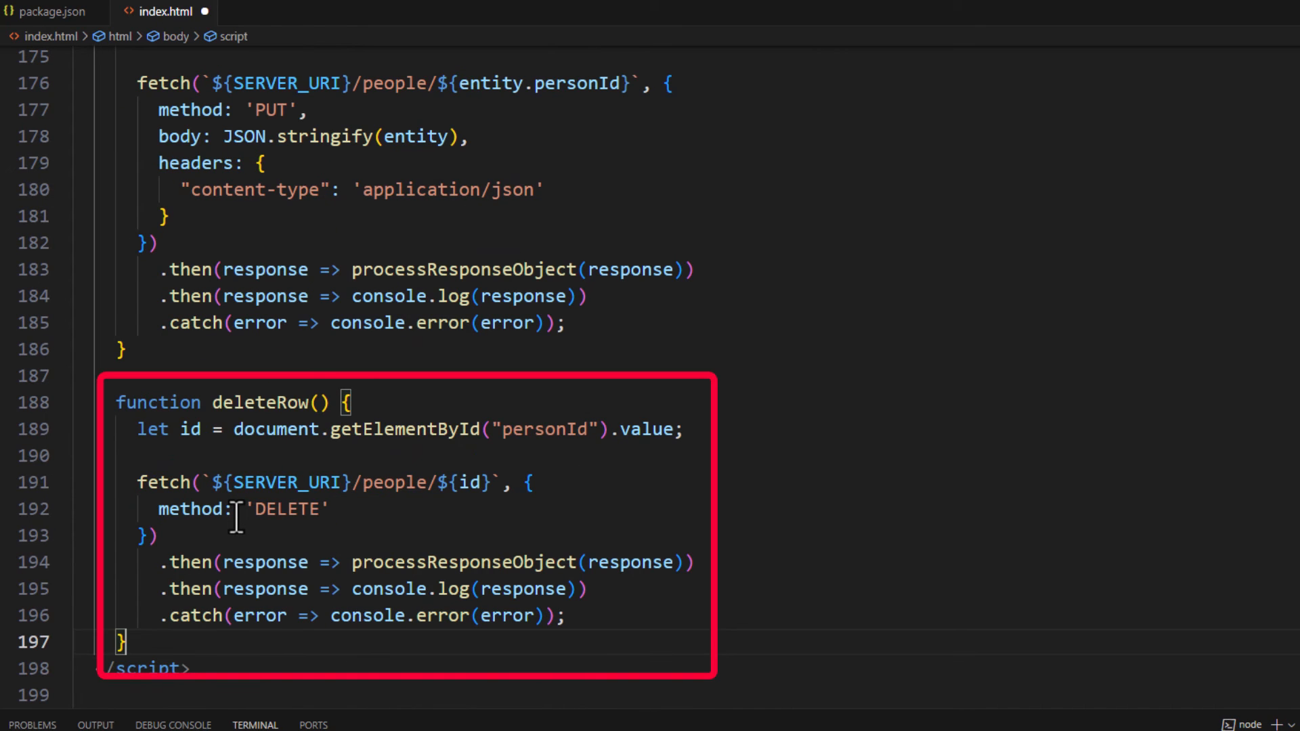
left_click(691, 561)
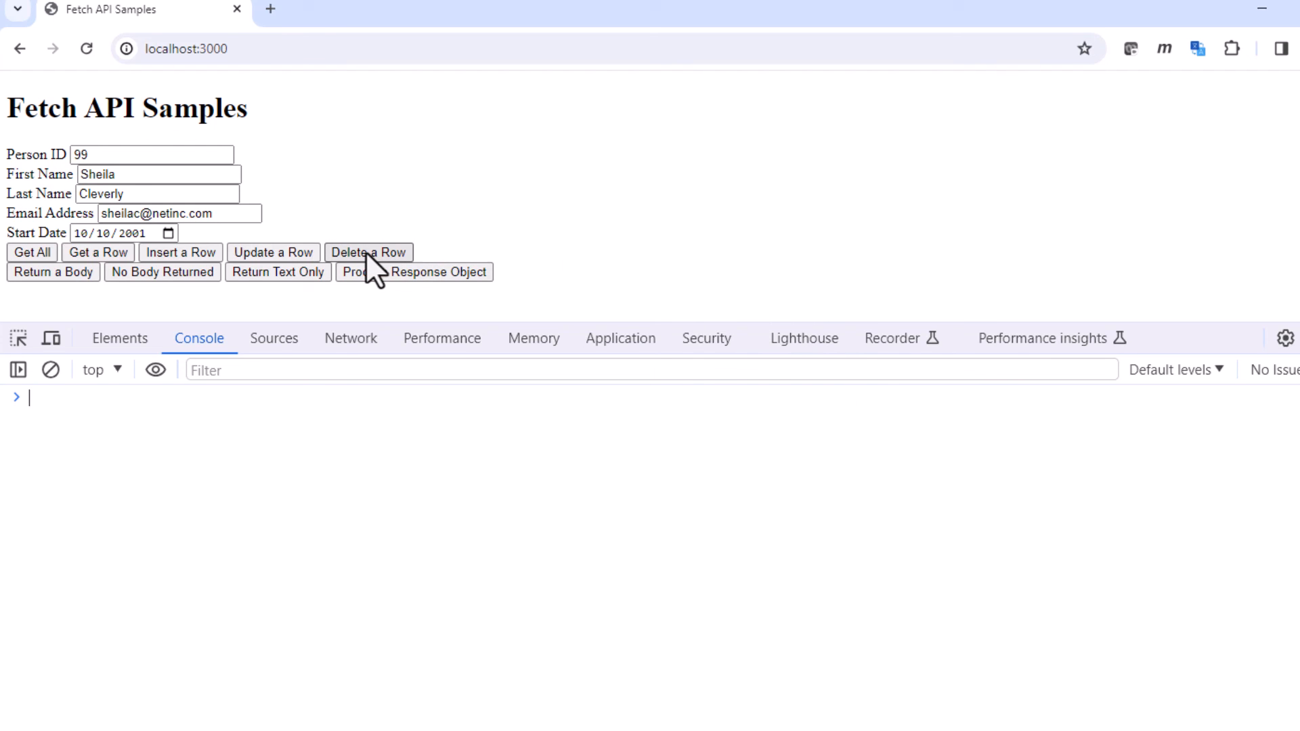
Step: Delete person 99 and expand the 204 No Content response in the console
left_click(367, 252)
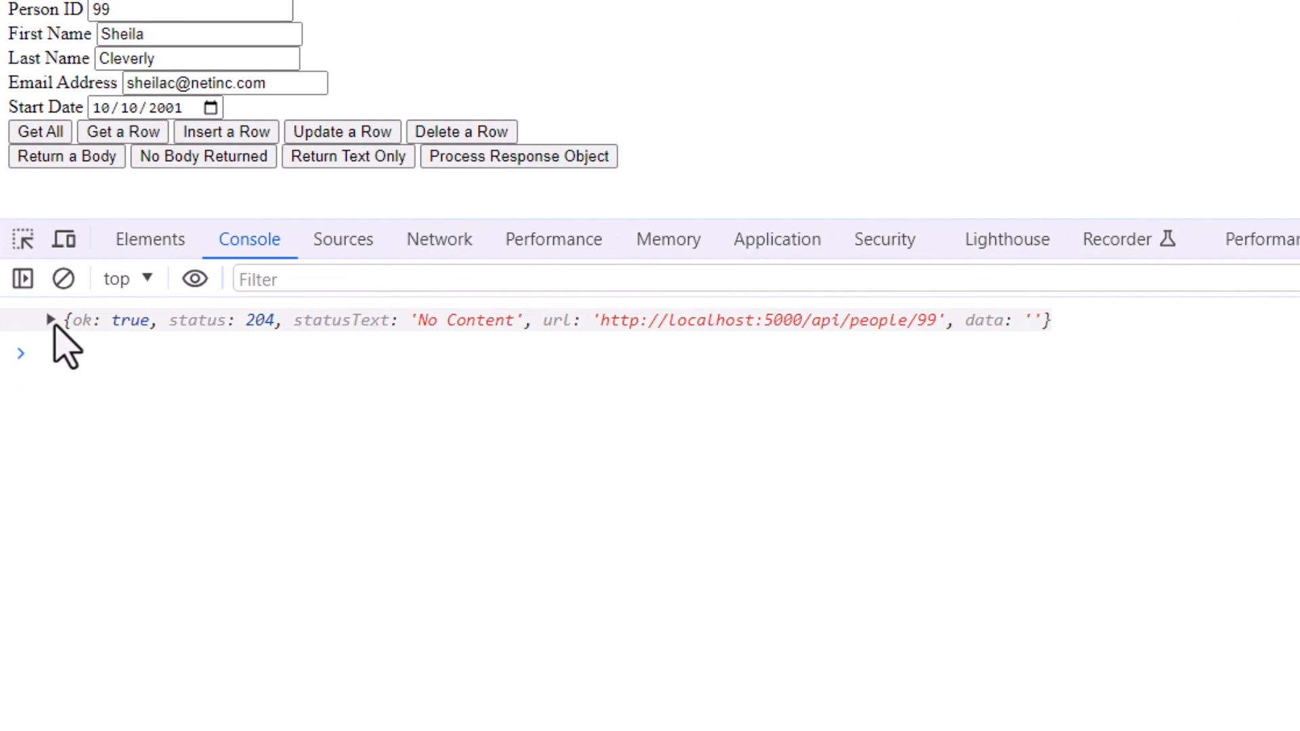
left_click(49, 321)
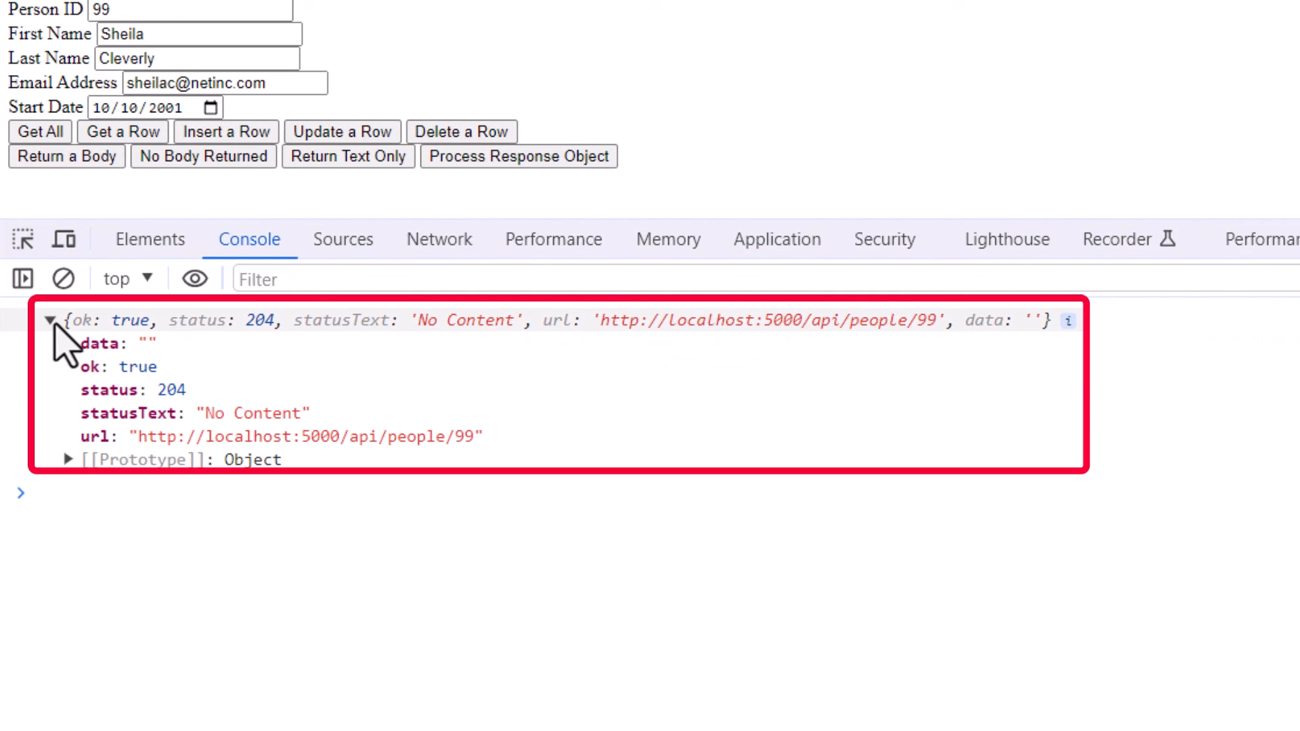